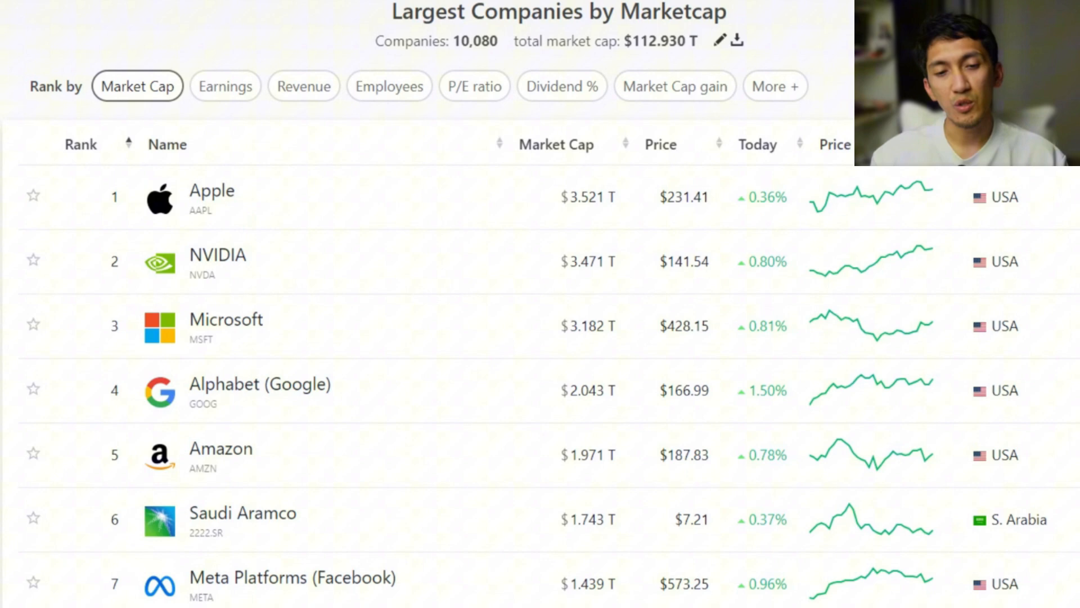
pyautogui.moveTo(448, 266)
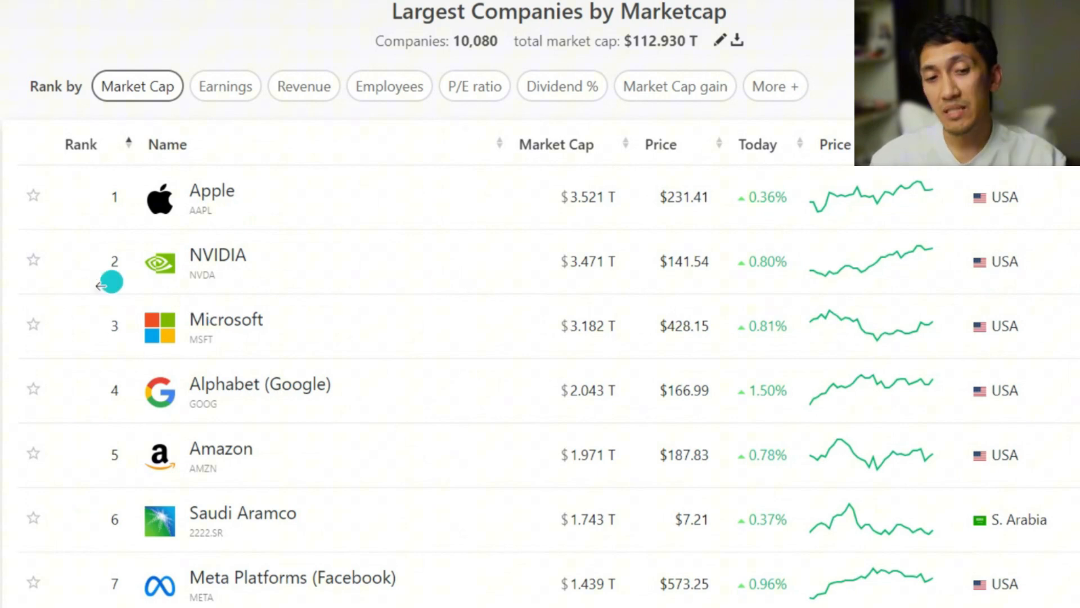
pyautogui.moveTo(207, 371)
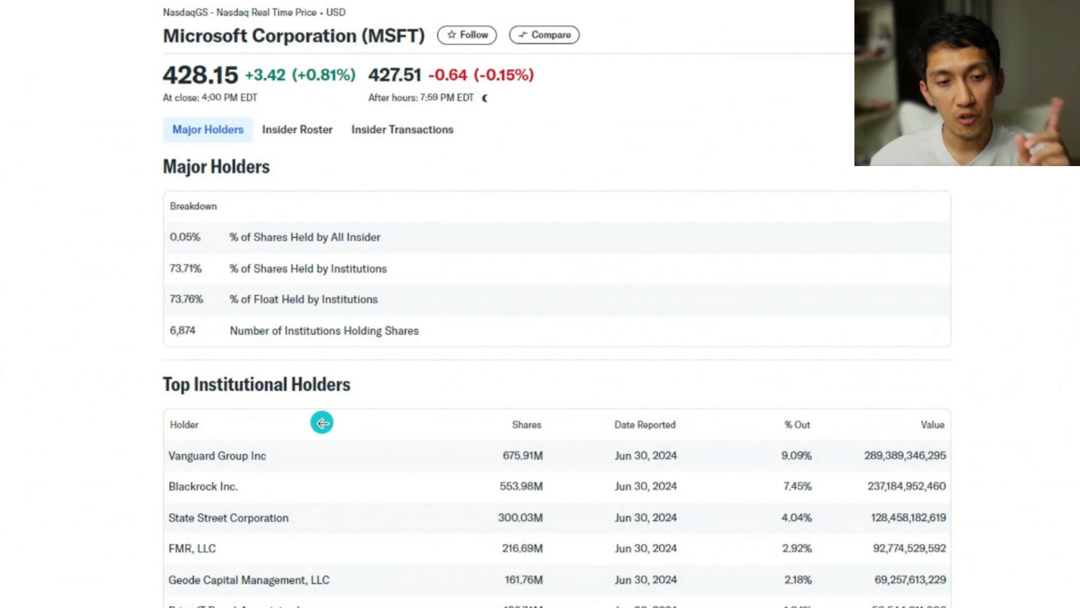
pyautogui.moveTo(287, 461)
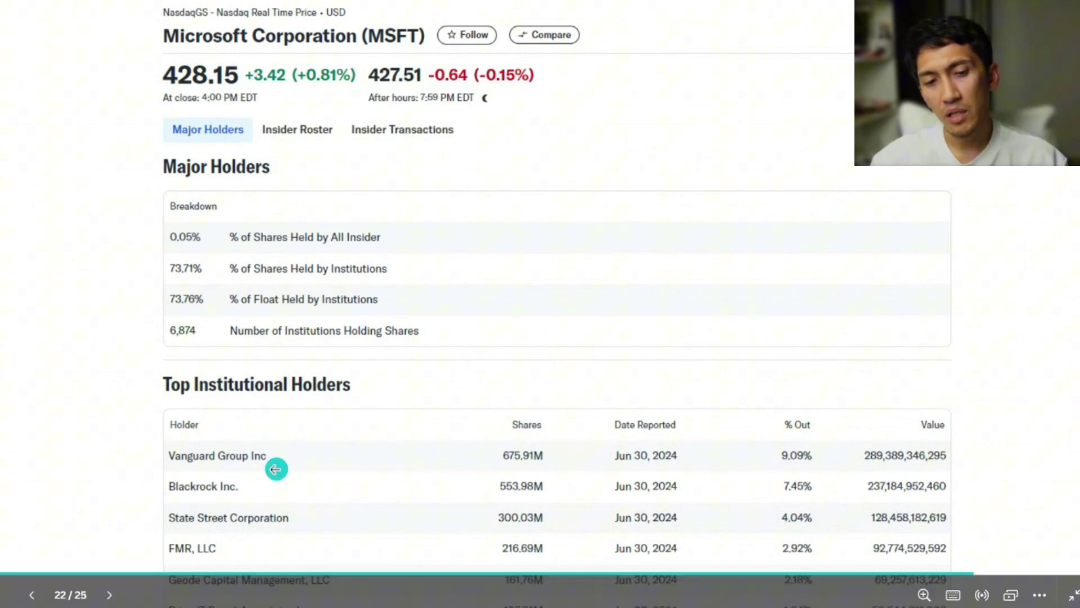
pyautogui.moveTo(170, 443)
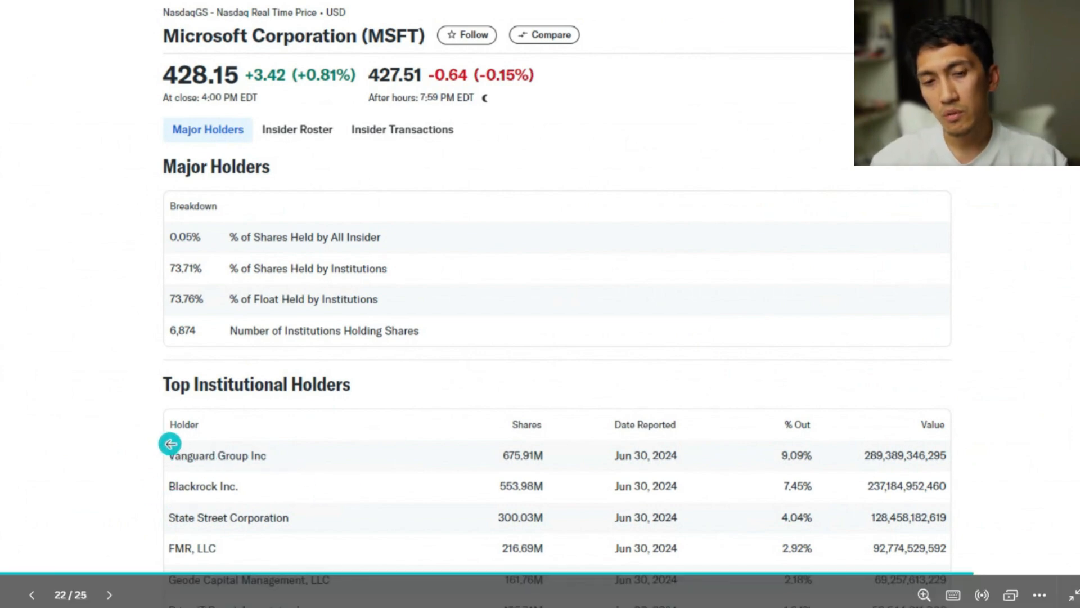